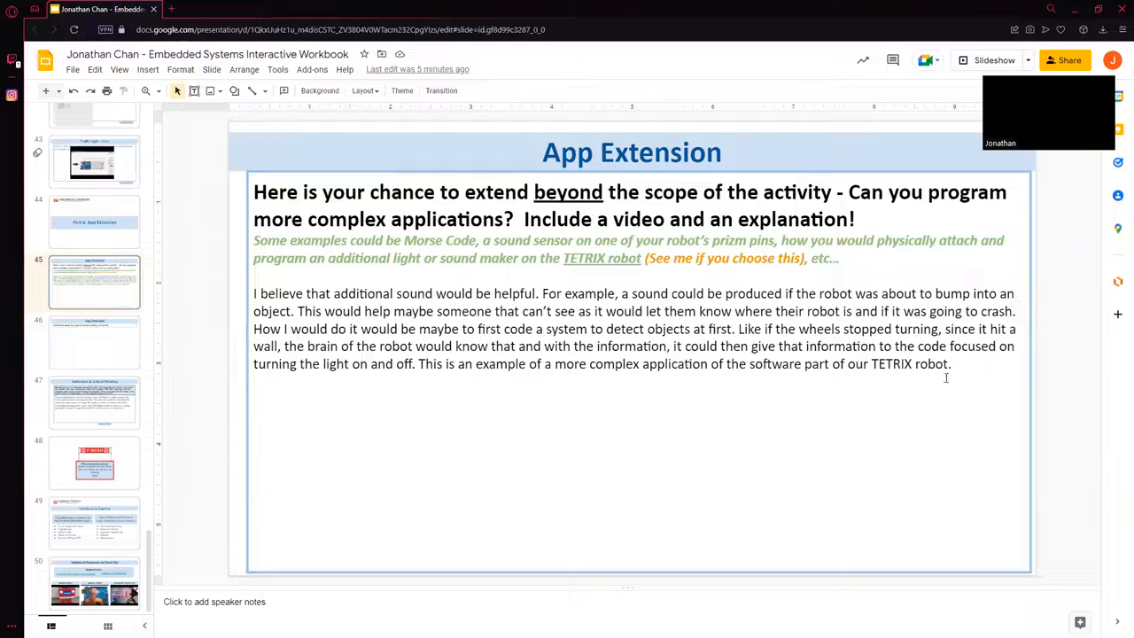
mouse_move(797, 404)
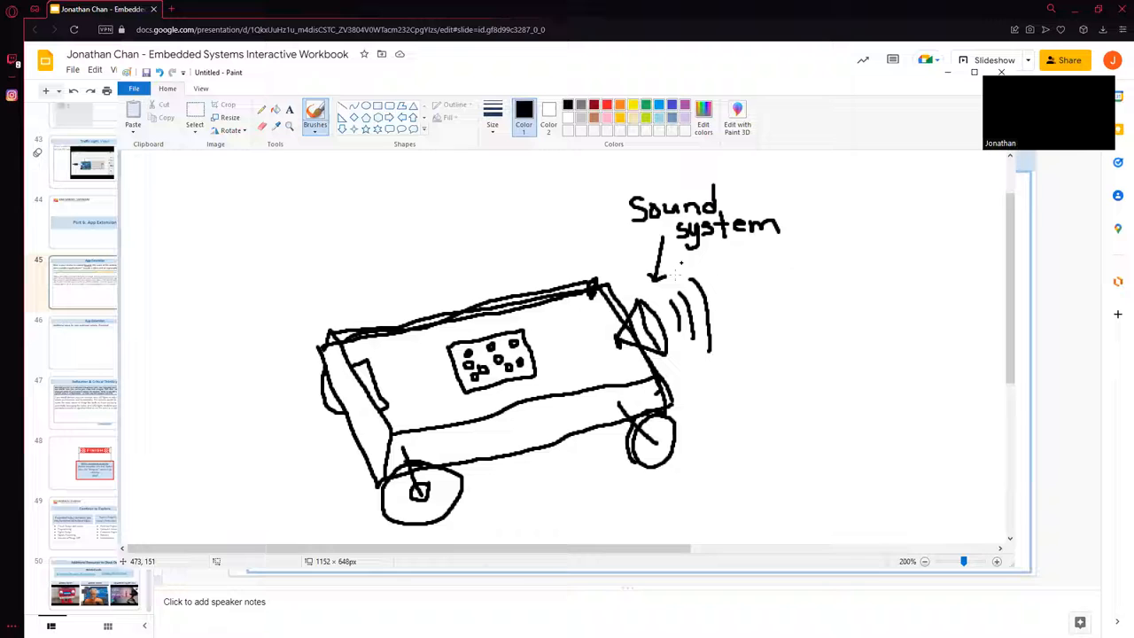
Draw a vertical obstacle line to the right of the robot sketch.
drag(806, 268, 815, 416)
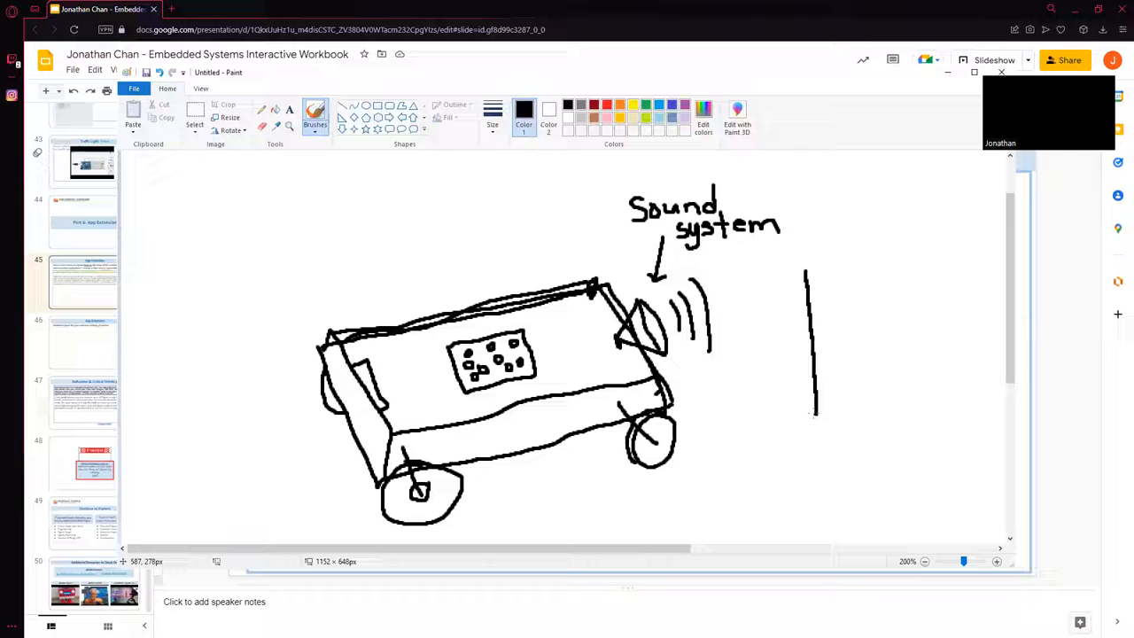